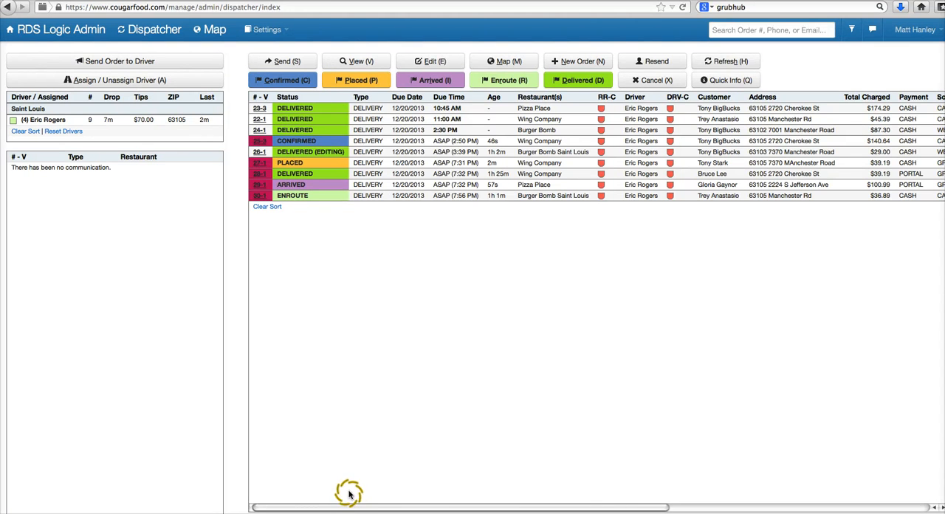
mouse_move(349, 451)
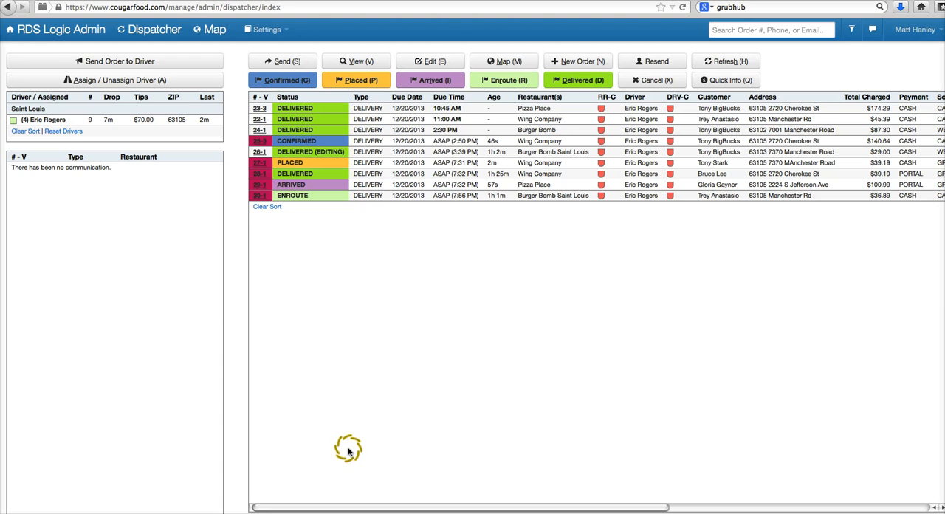
mouse_move(449, 361)
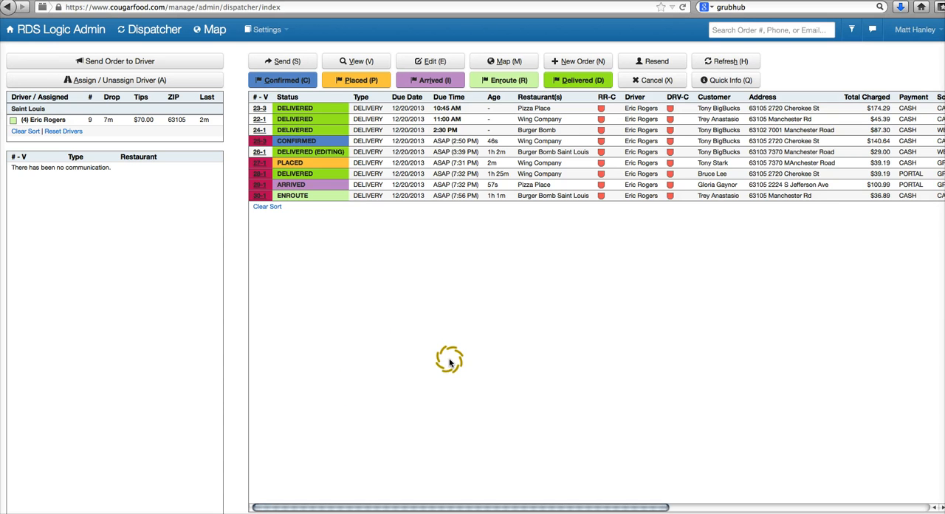
mouse_move(470, 298)
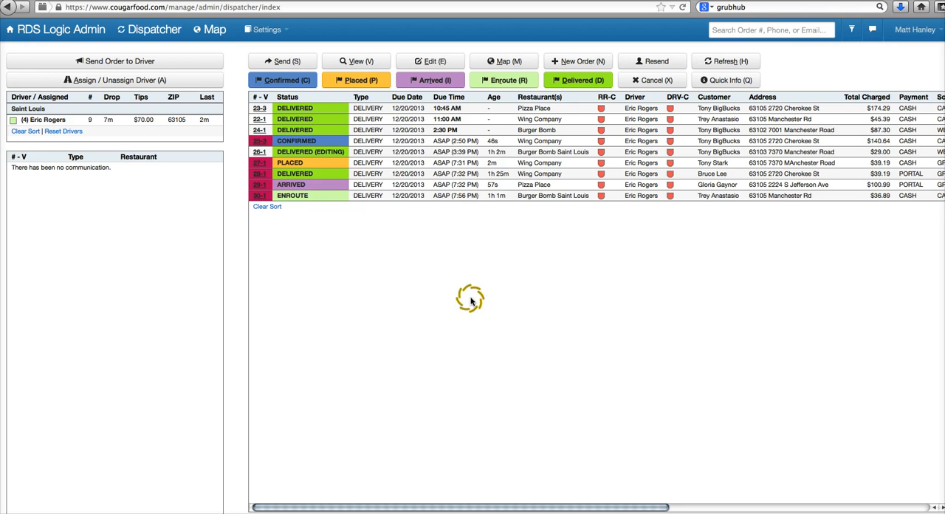
mouse_move(617, 250)
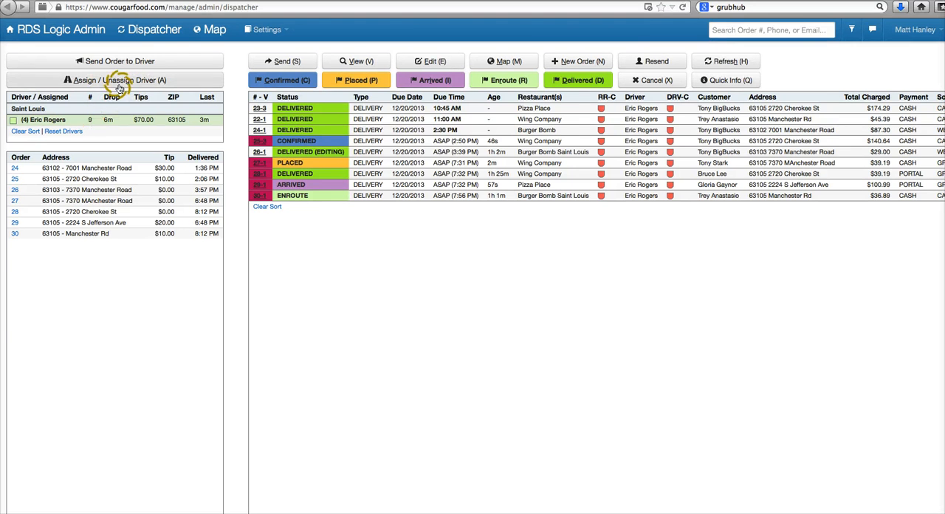
mouse_move(199, 83)
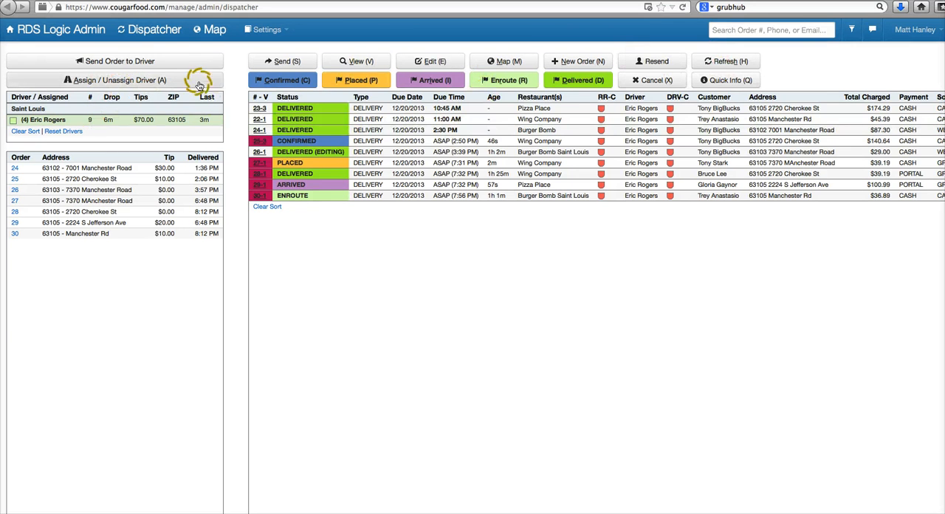
mouse_move(136, 122)
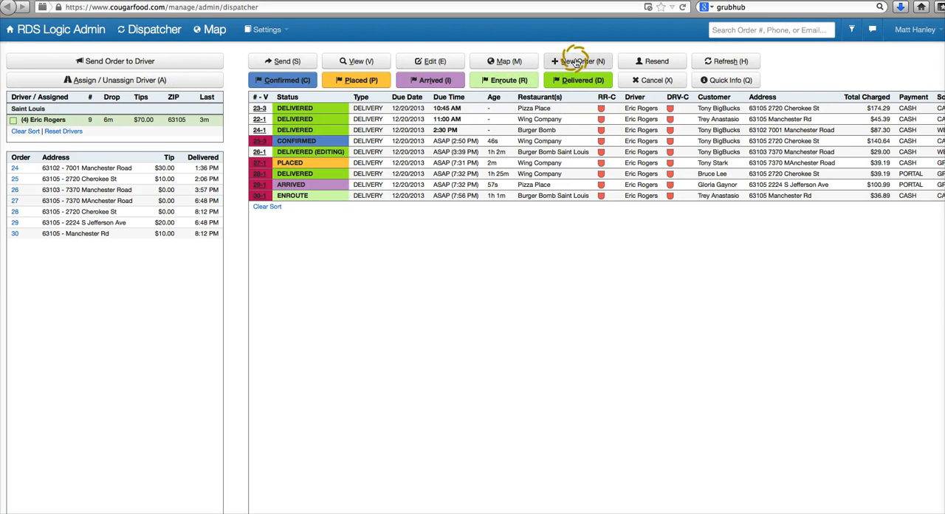
left_click(577, 61)
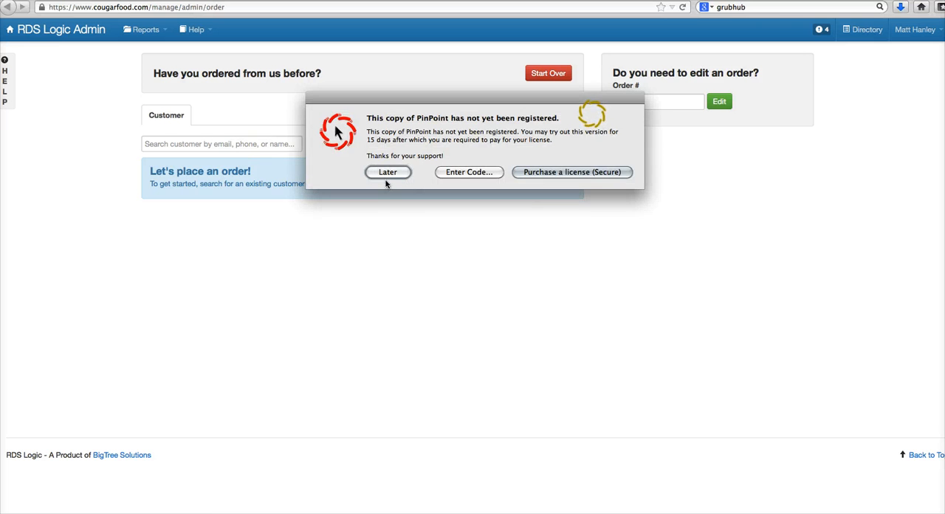
left_click(387, 171)
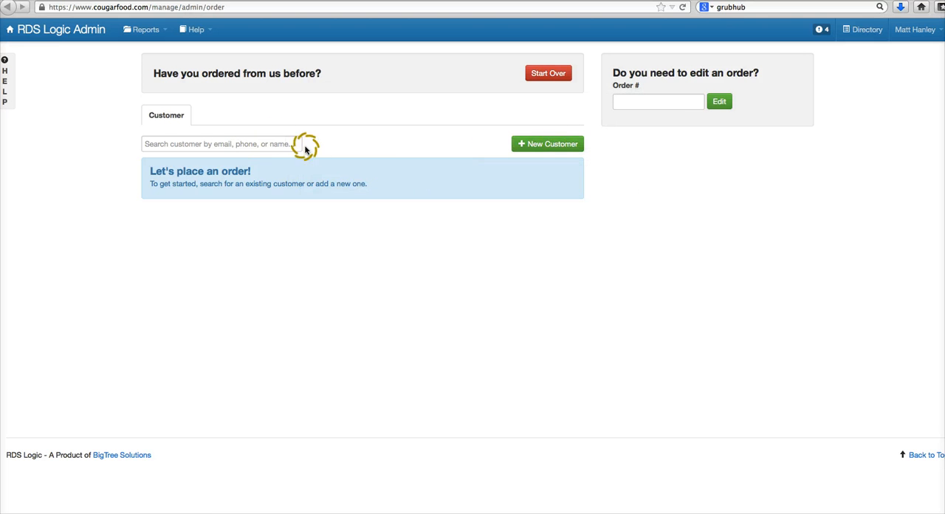
mouse_move(645, 17)
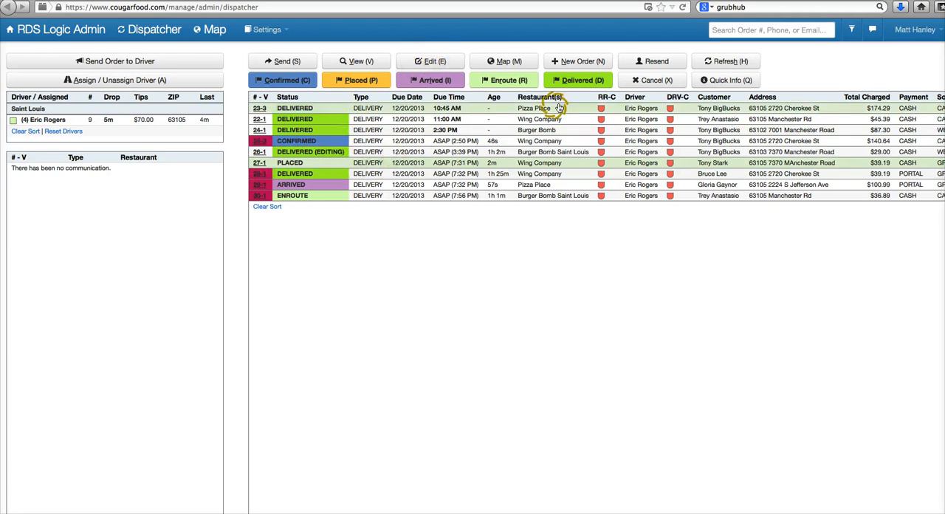
mouse_move(331, 96)
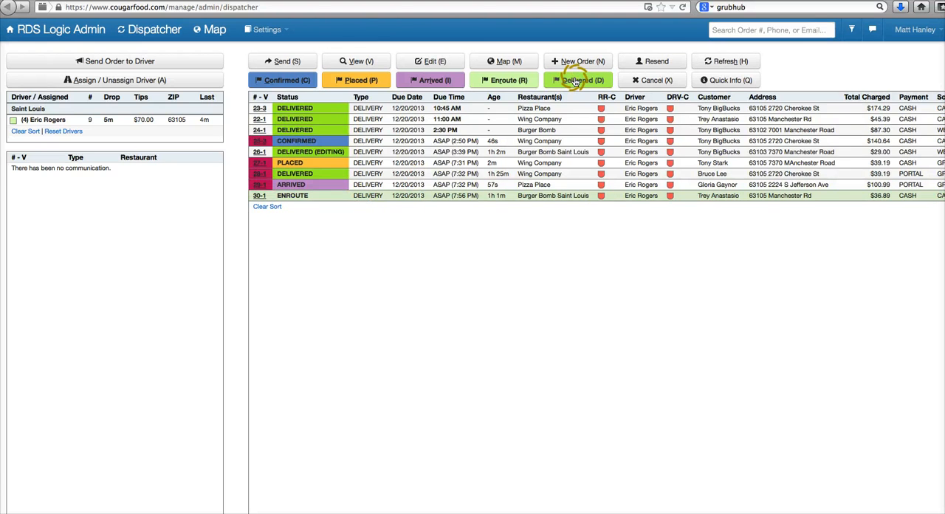
Mark order 30-1 as Delivered so the driver's count drops to three orders
left_click(579, 80)
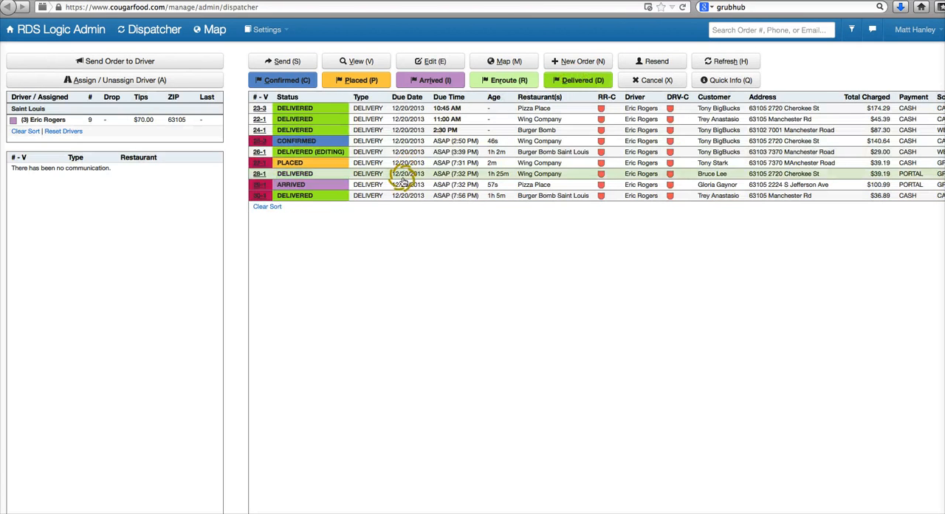
left_click(724, 60)
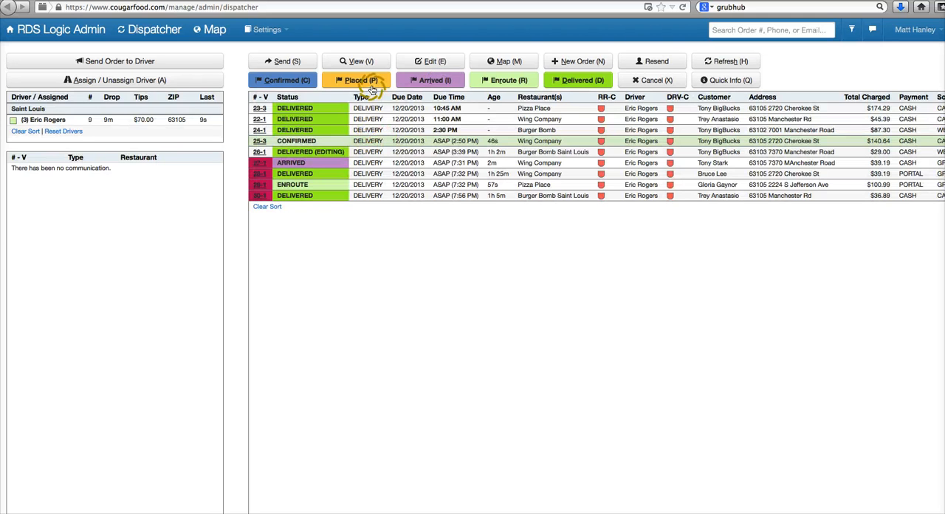
Mark Wing Company order 25 as Placed with an 8:17 pickup time and confirmer recorded
left_click(361, 80)
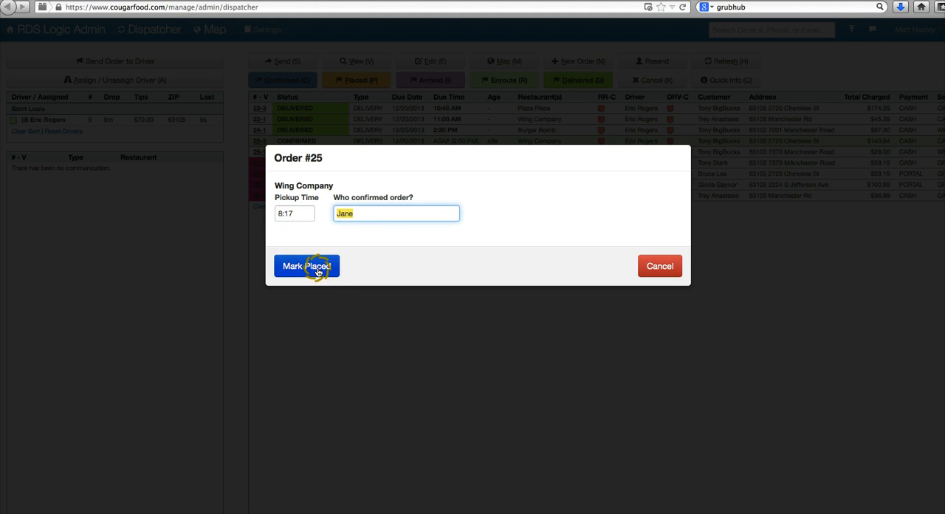
left_click(306, 266)
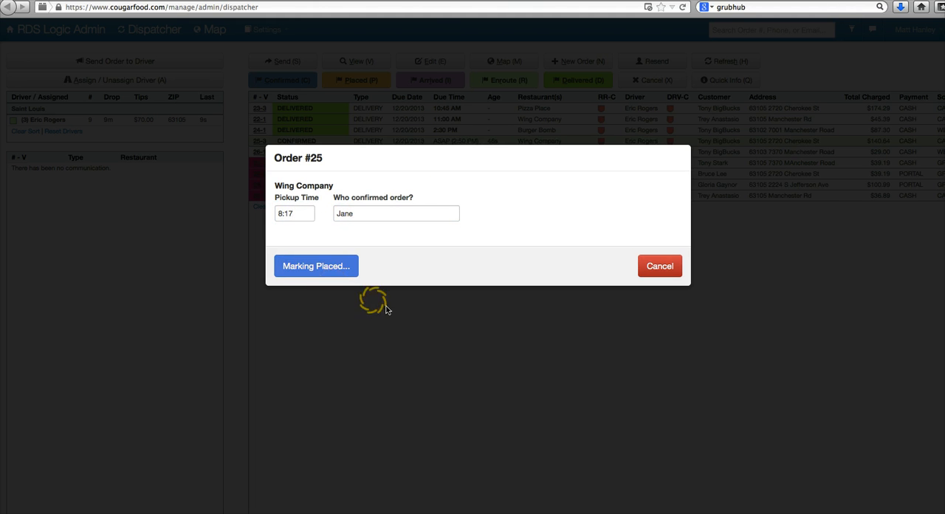
left_click(317, 266)
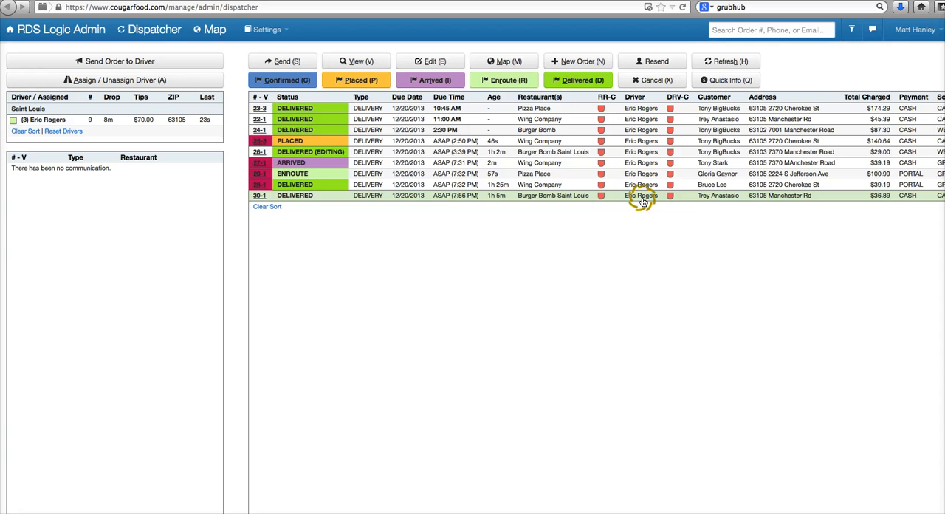
mouse_move(624, 183)
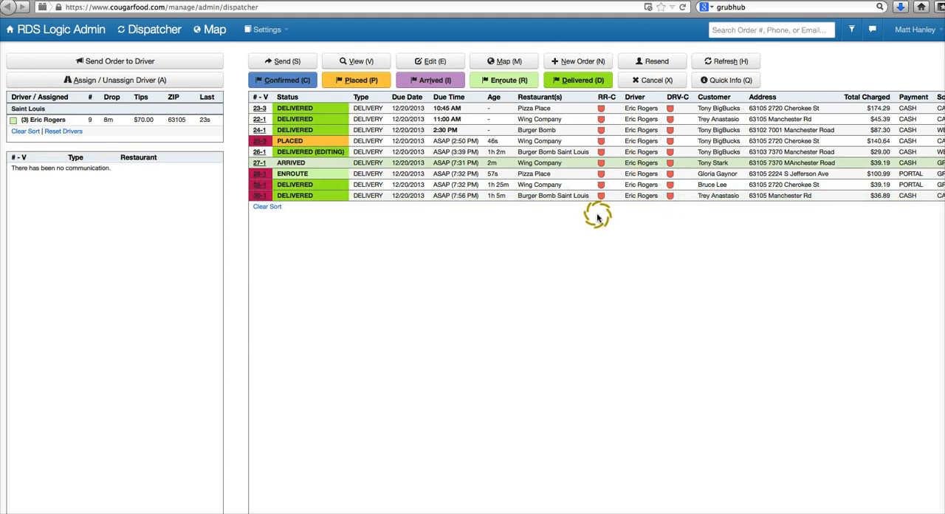
mouse_move(479, 231)
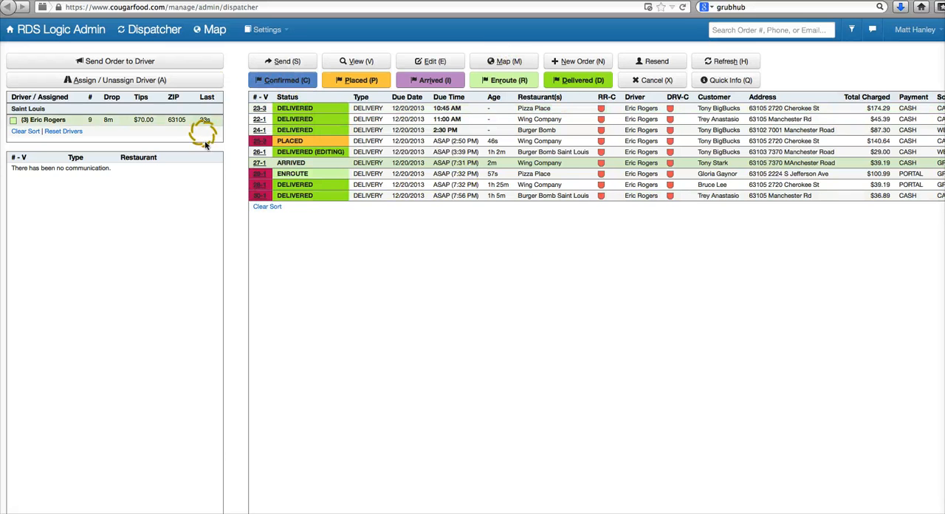
mouse_move(237, 229)
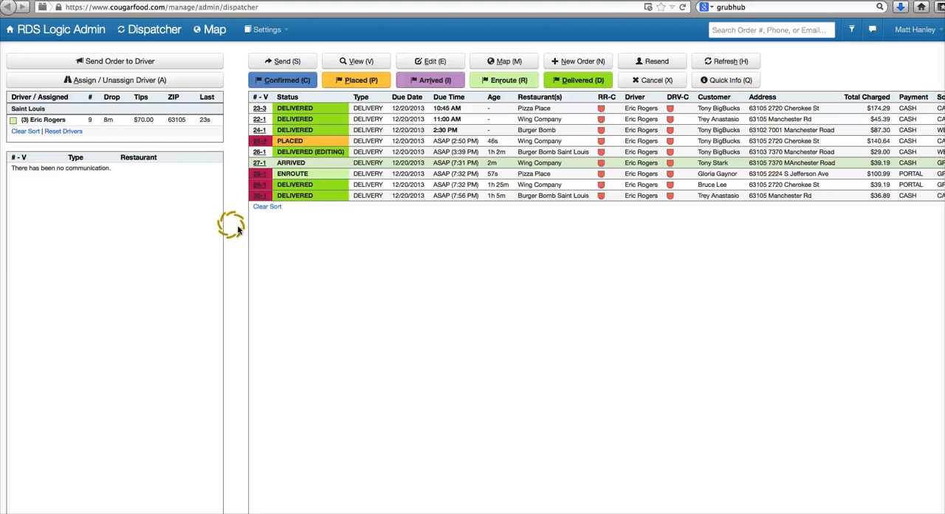
mouse_move(313, 244)
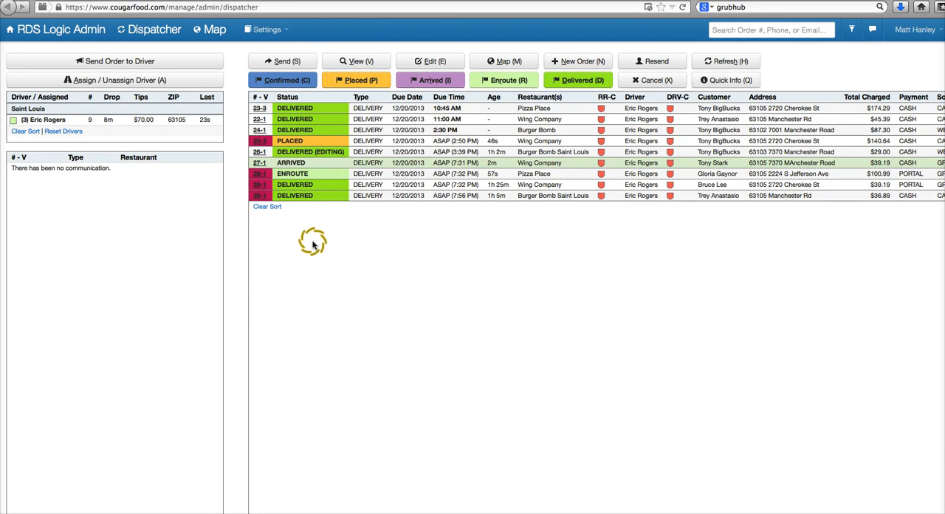
mouse_move(550, 254)
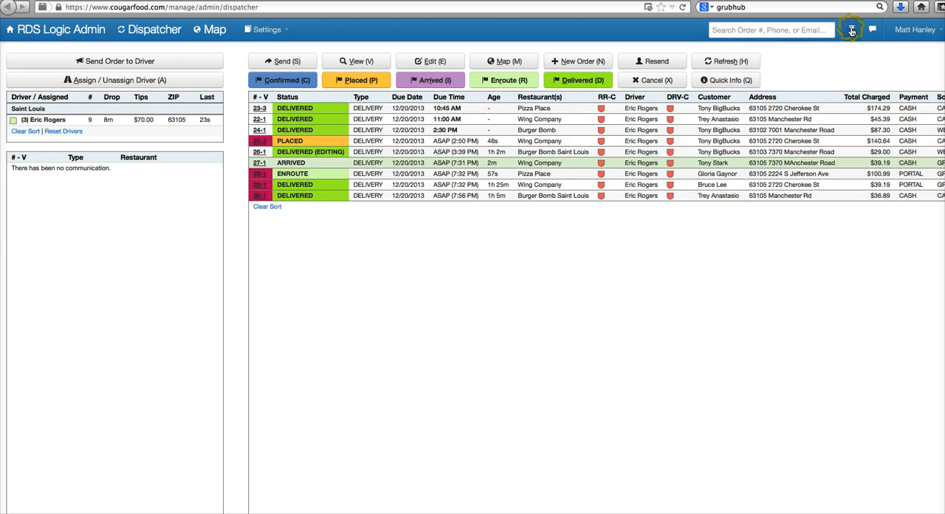
Uncheck Show Cancelled in the order filters while toggling the delivered and pending options
left_click(852, 30)
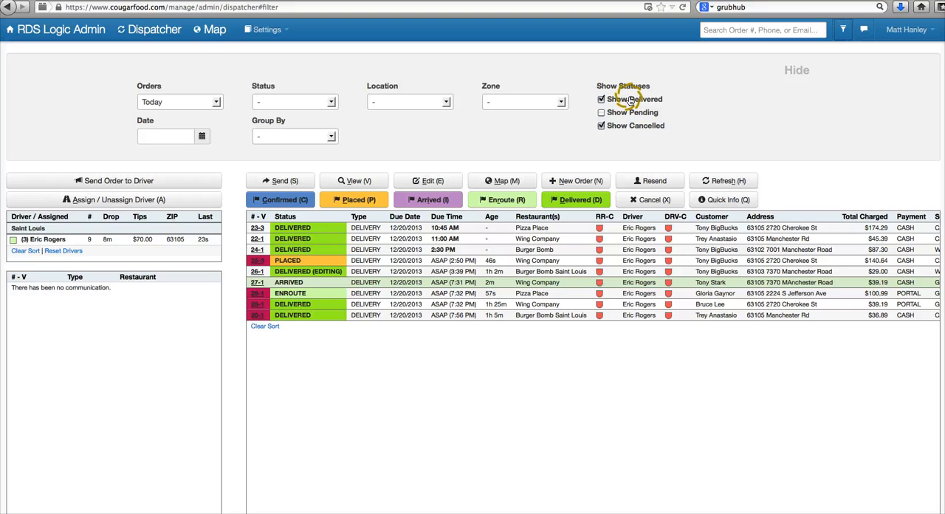
left_click(602, 99)
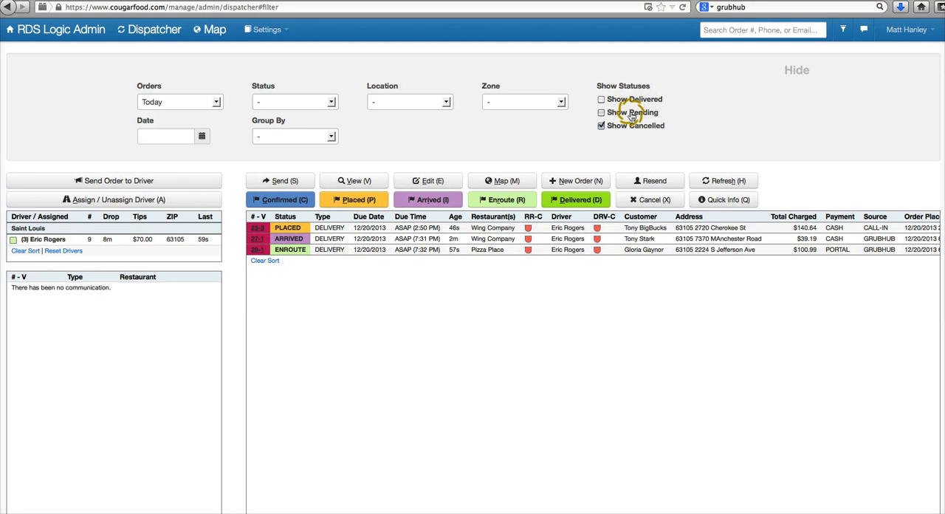
left_click(601, 112)
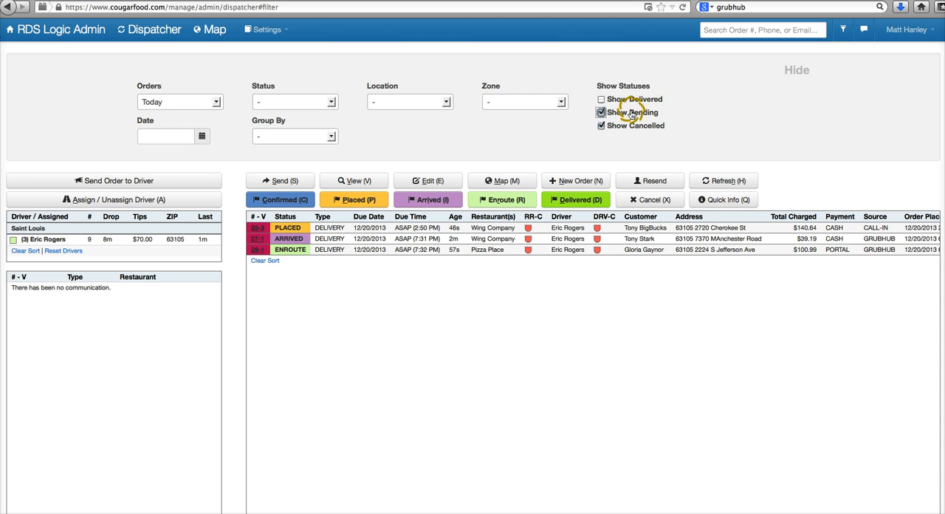
mouse_move(642, 124)
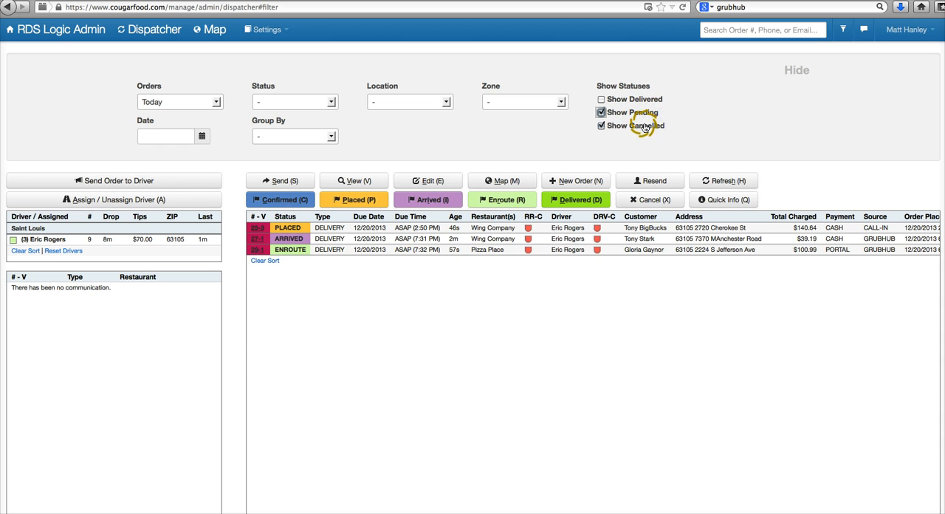
left_click(601, 126)
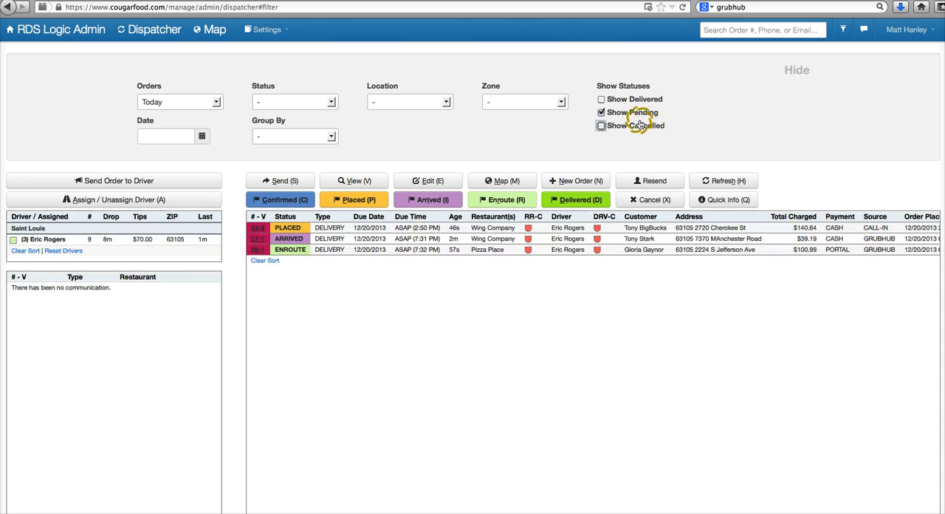
left_click(601, 113)
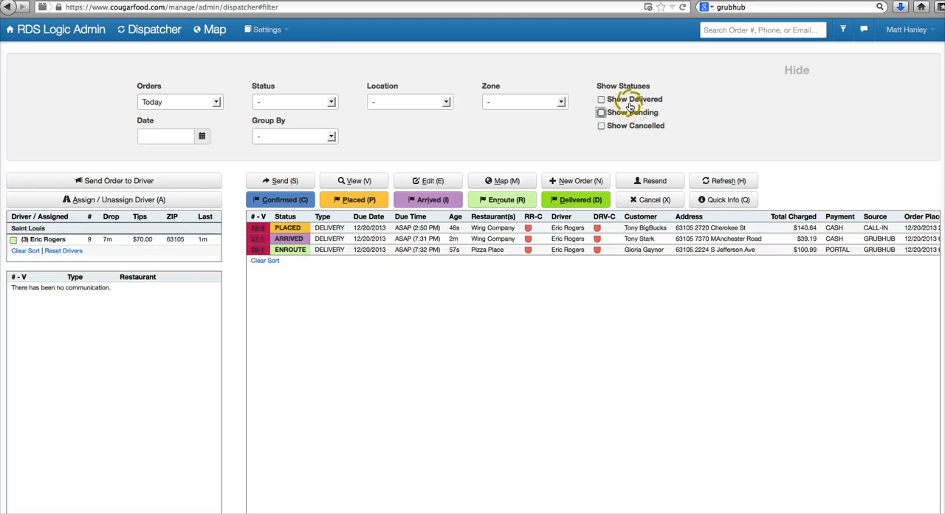
left_click(601, 112)
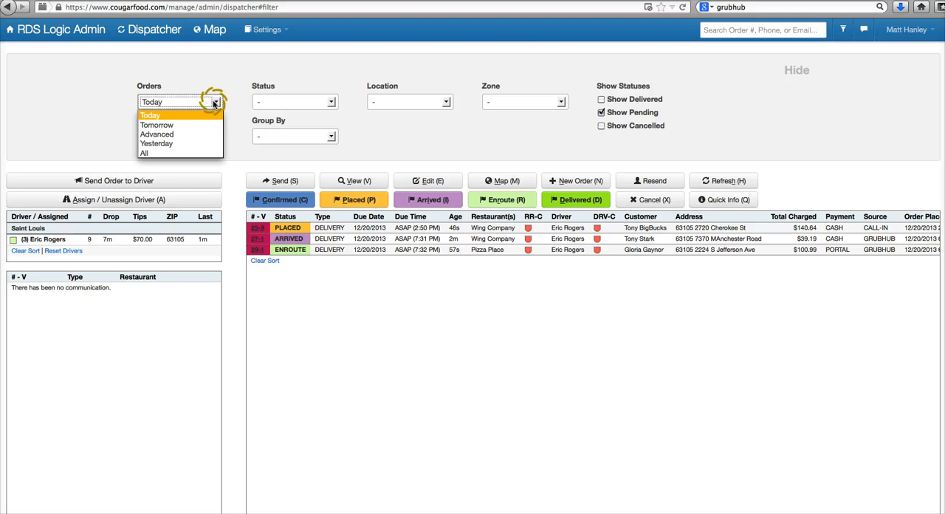
mouse_move(174, 136)
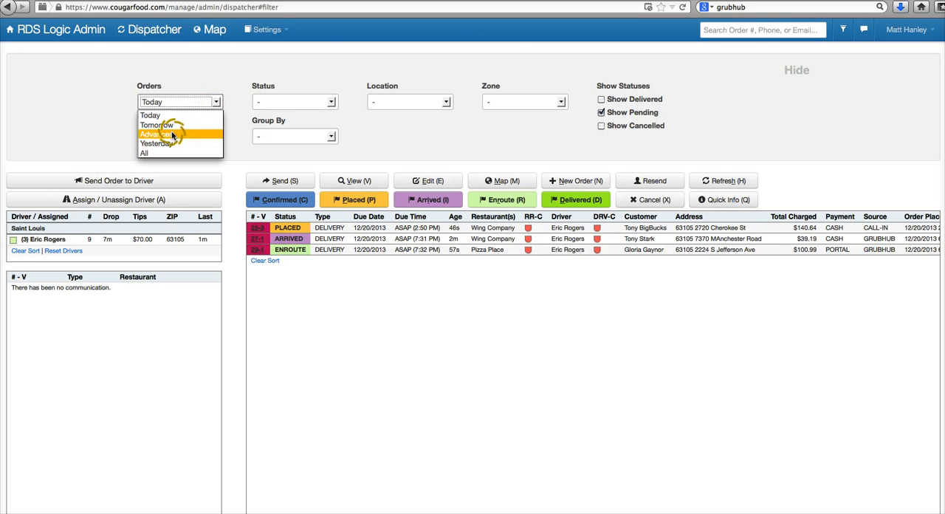
Review the Date, Status and Zone dropdowns, keep today's orders, and hide the filter panel
left_click(156, 134)
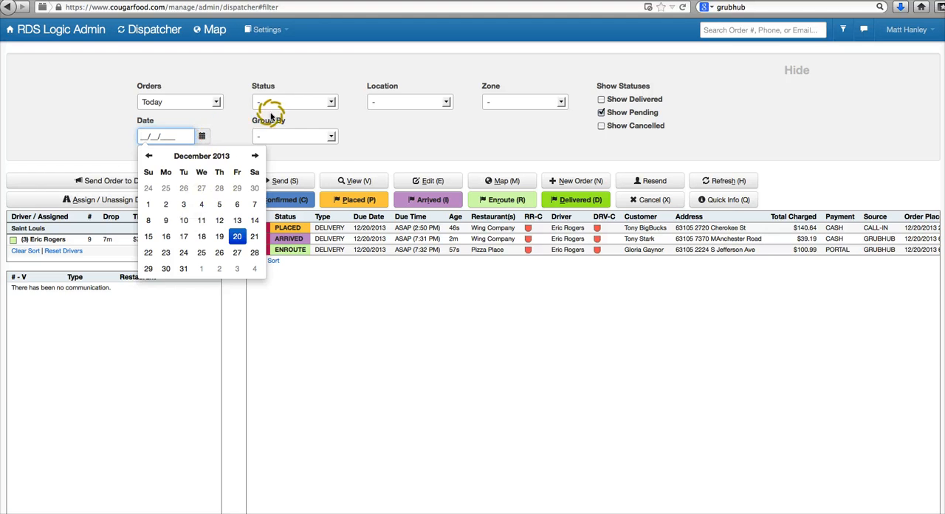
left_click(294, 101)
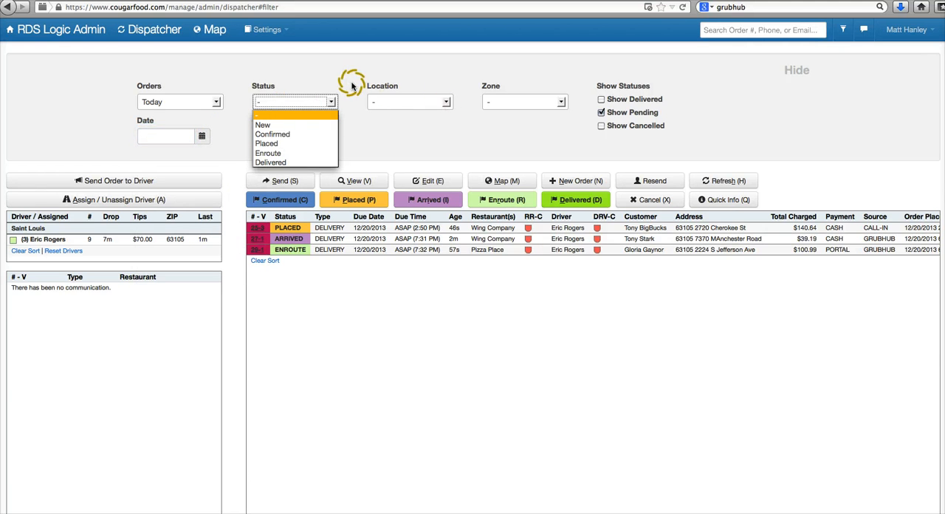
left_click(524, 101)
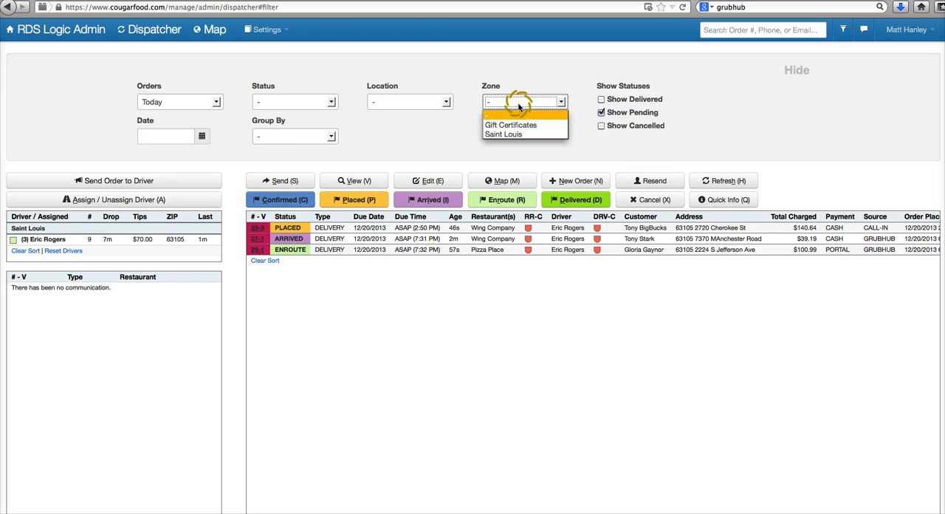
left_click(294, 136)
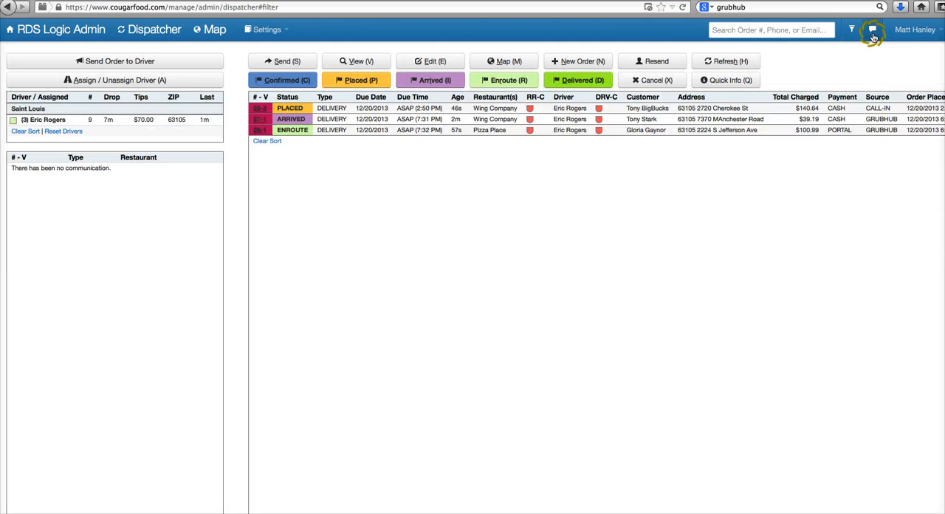
Send the driver a text message reading 'Here' and hide the chat panel
left_click(873, 30)
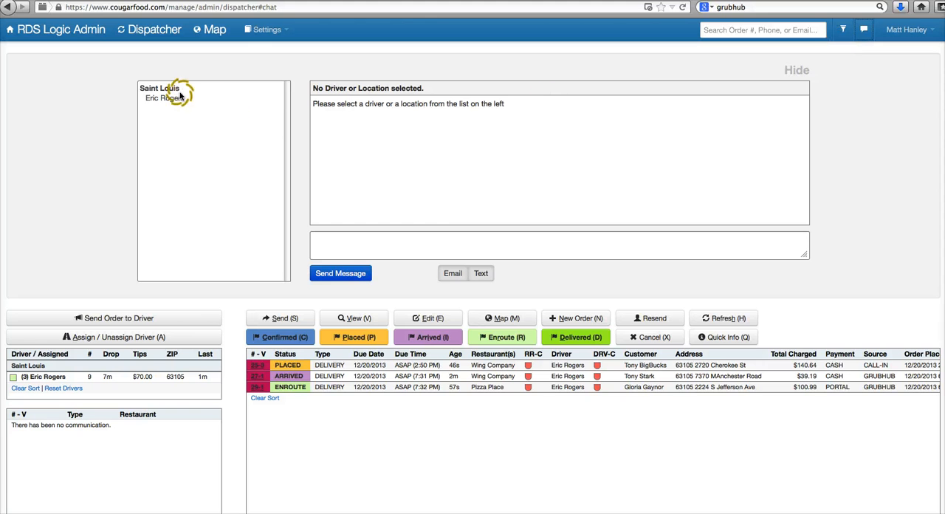
left_click(166, 97)
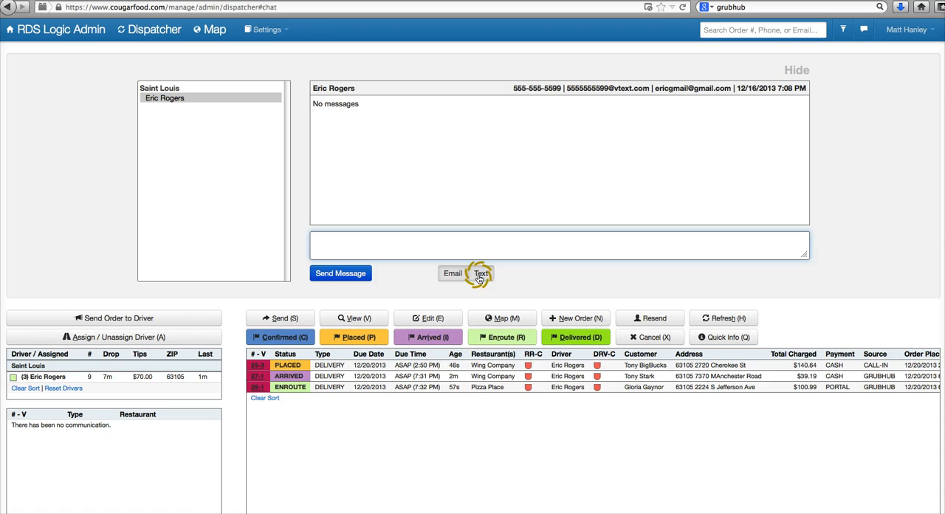
mouse_move(508, 318)
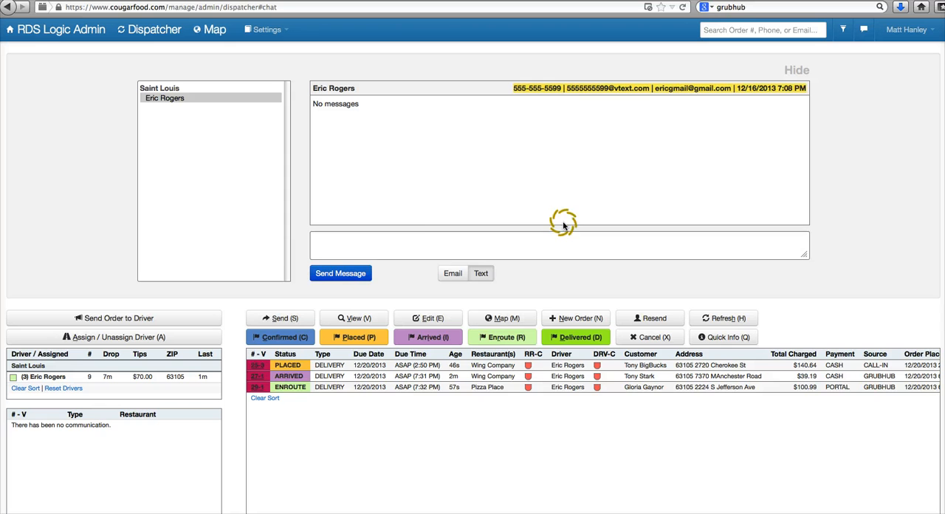
type("H")
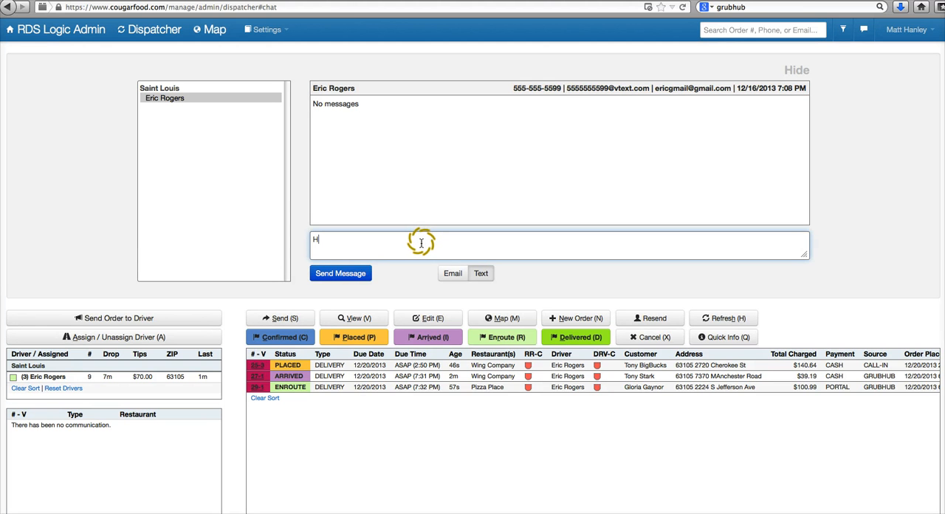
left_click(339, 272)
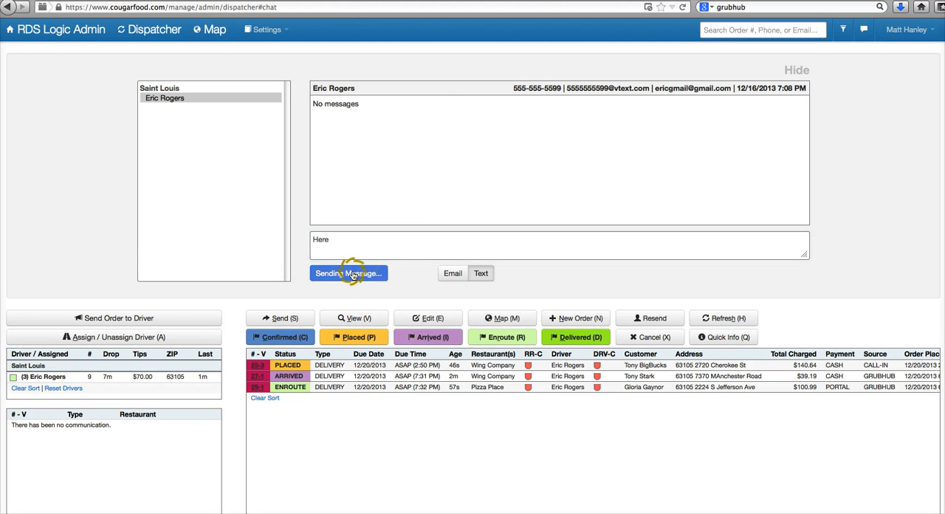
left_click(349, 273)
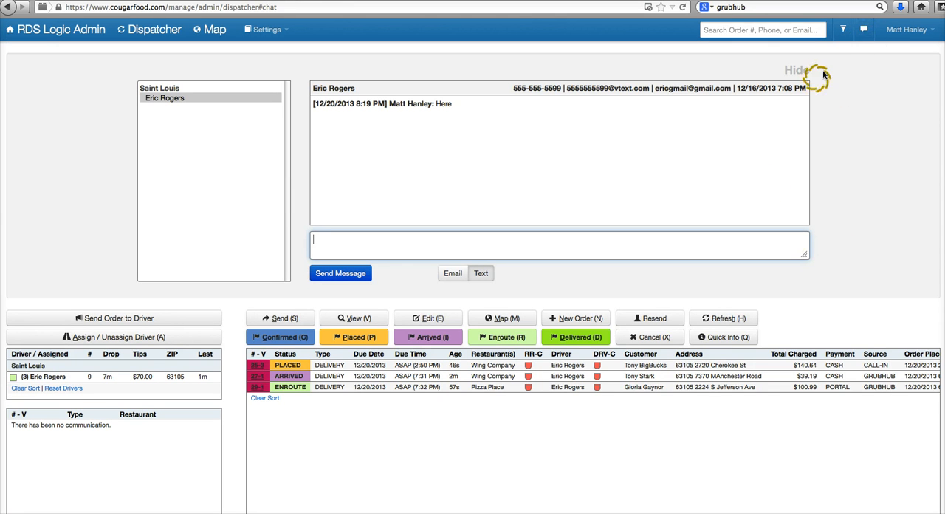
left_click(797, 71)
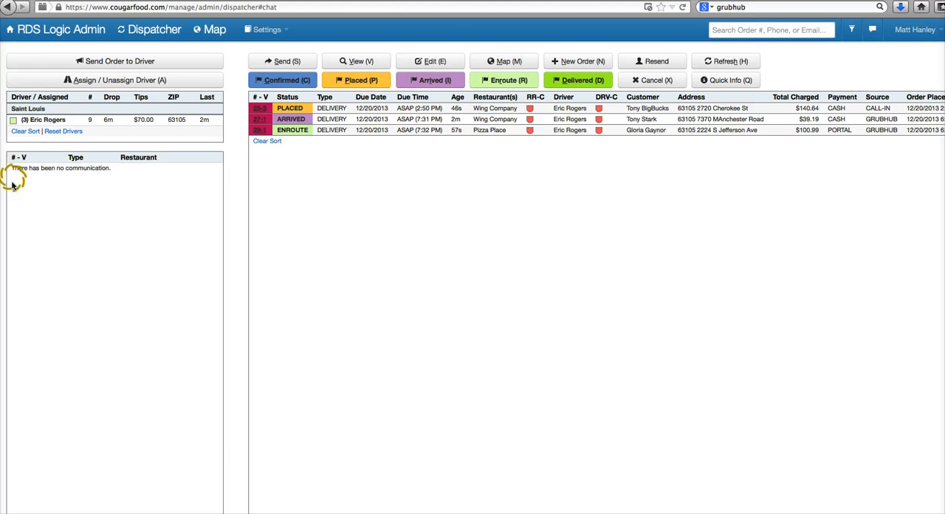
mouse_move(62, 201)
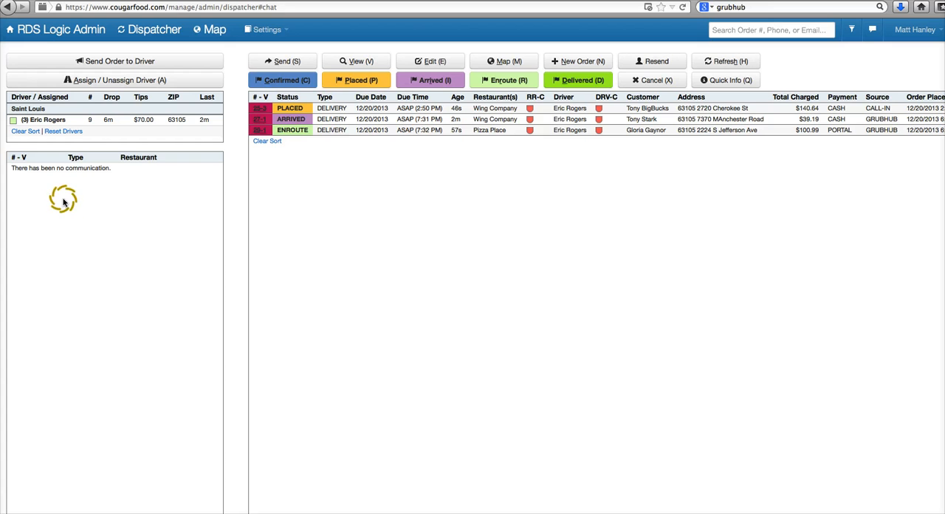
mouse_move(416, 198)
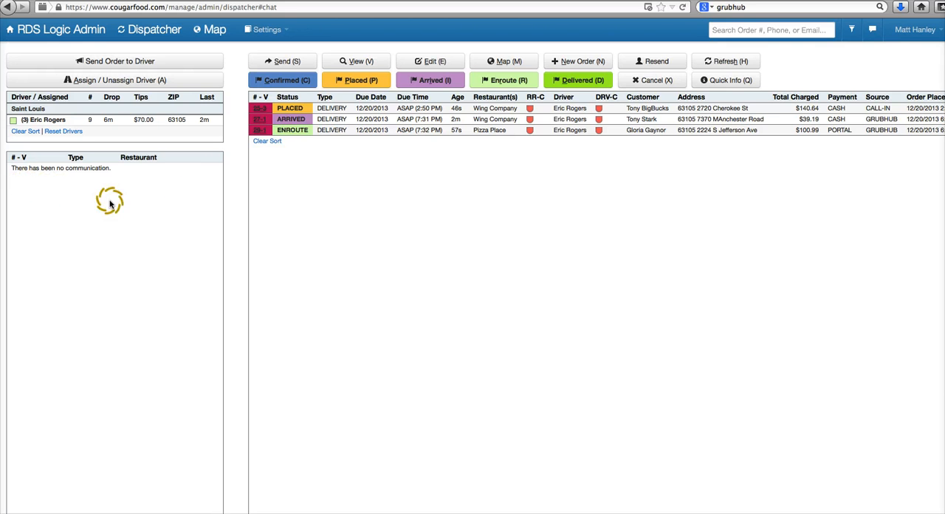
mouse_move(130, 191)
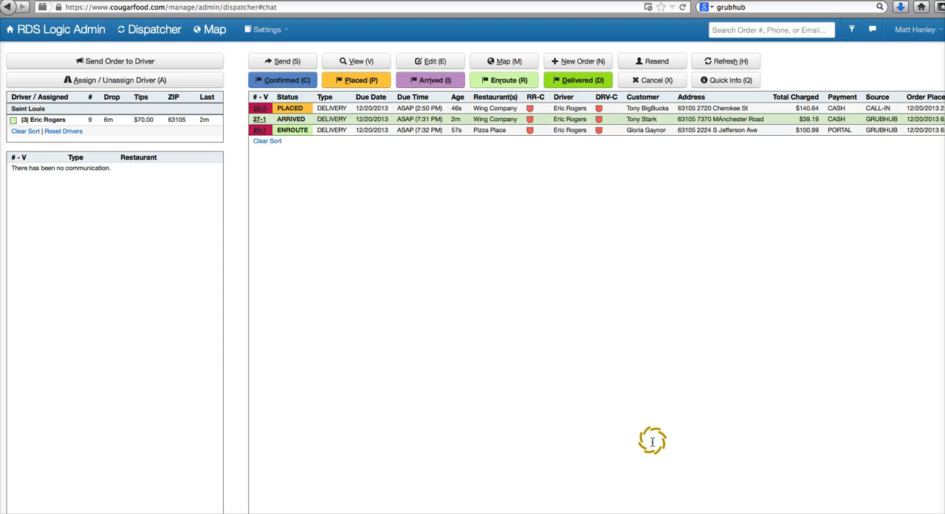
mouse_move(742, 48)
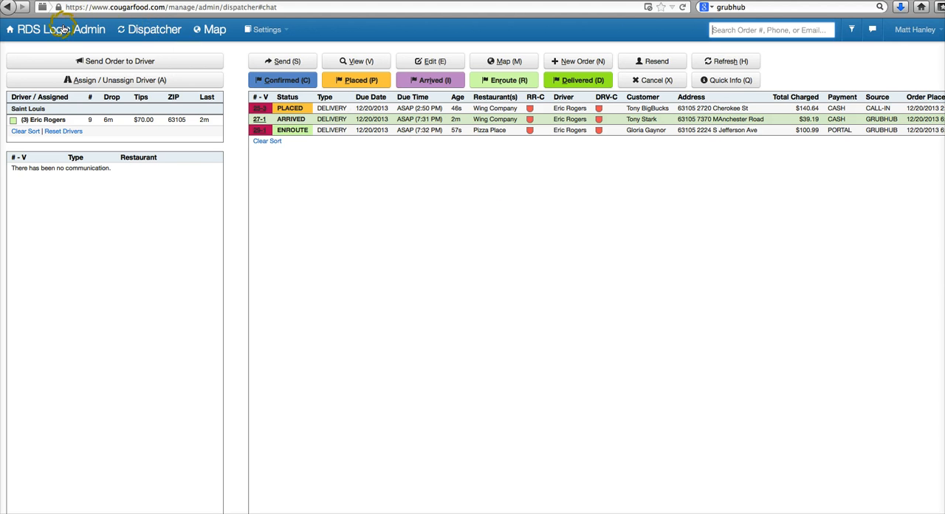
Launch Smart Map from the admin dashboard and allow location sharing to plot delivery routes
left_click(59, 29)
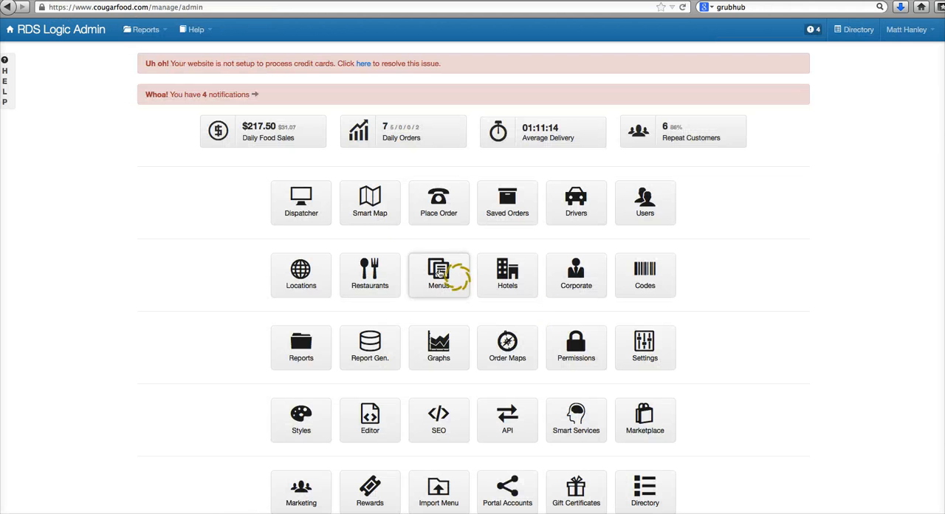
left_click(369, 203)
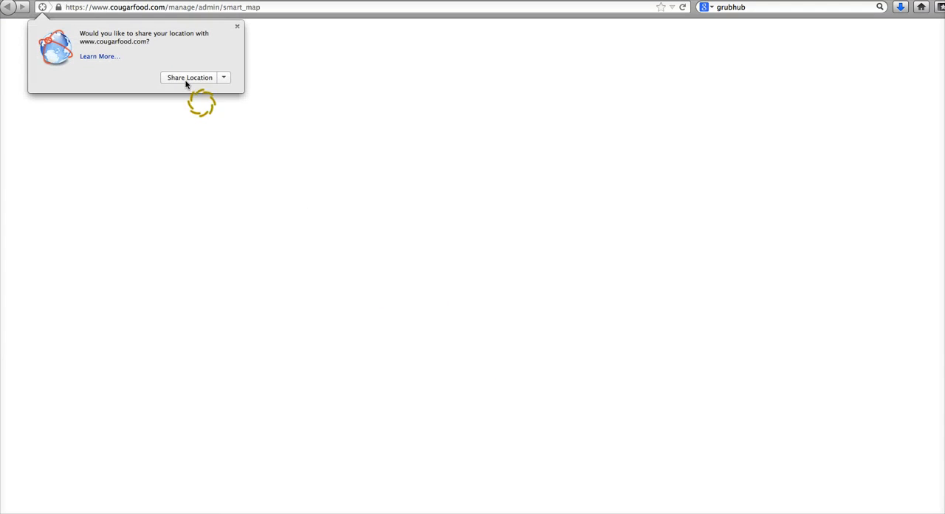
left_click(189, 77)
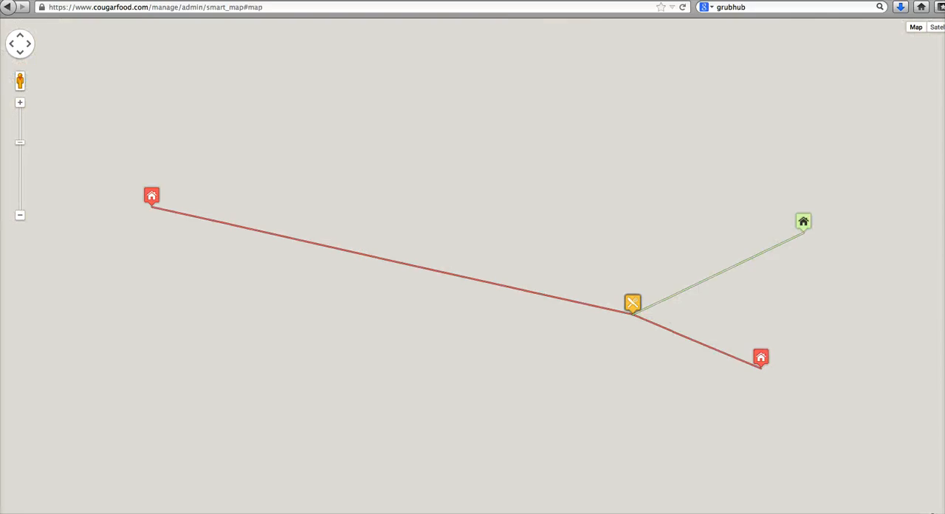